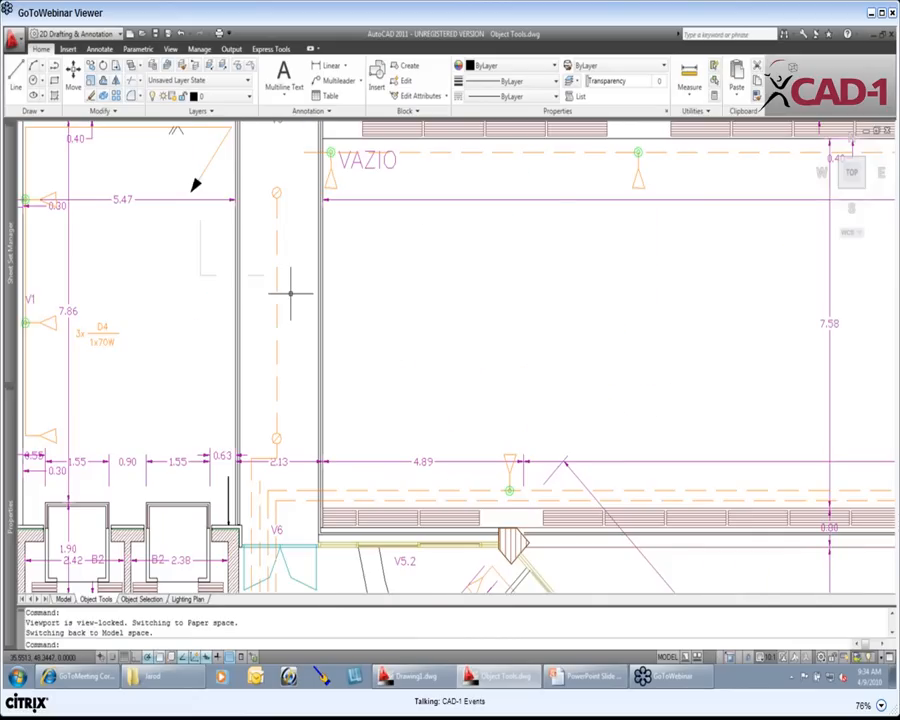
mouse_move(290, 327)
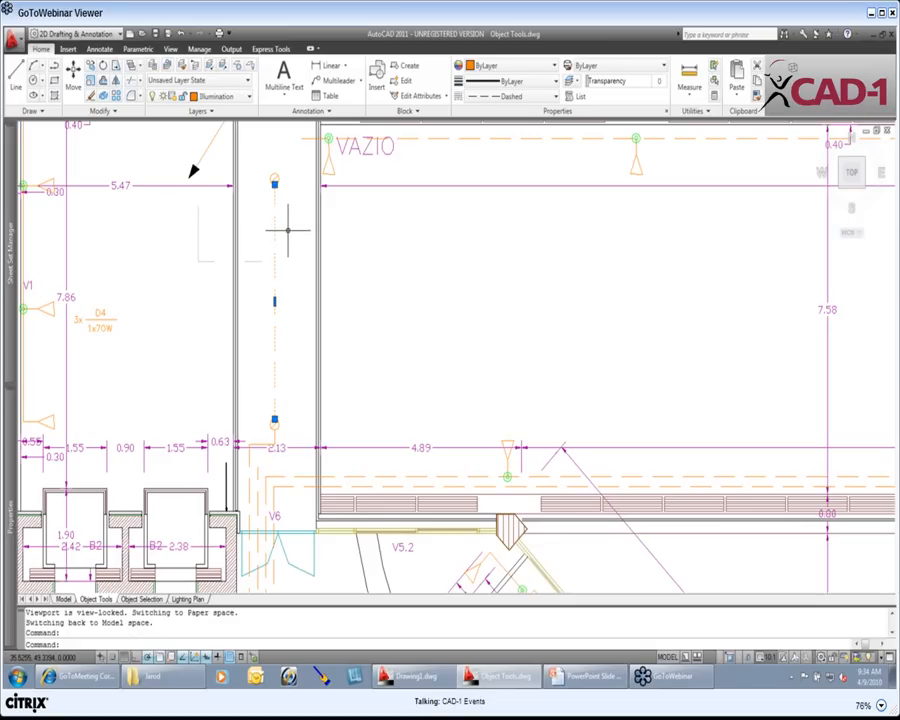
right_click(287, 230)
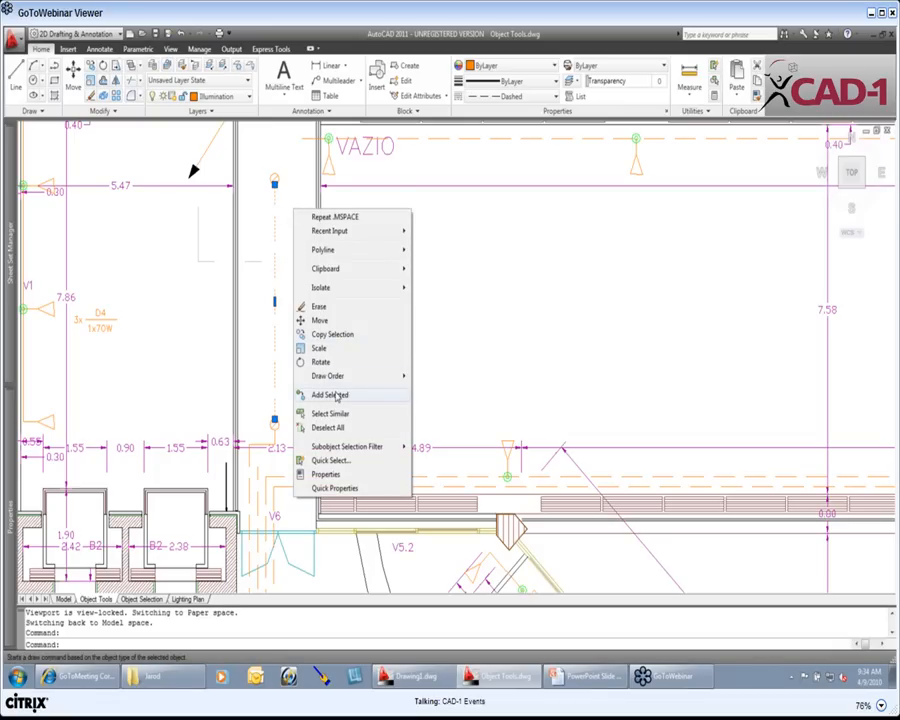
mouse_move(335, 397)
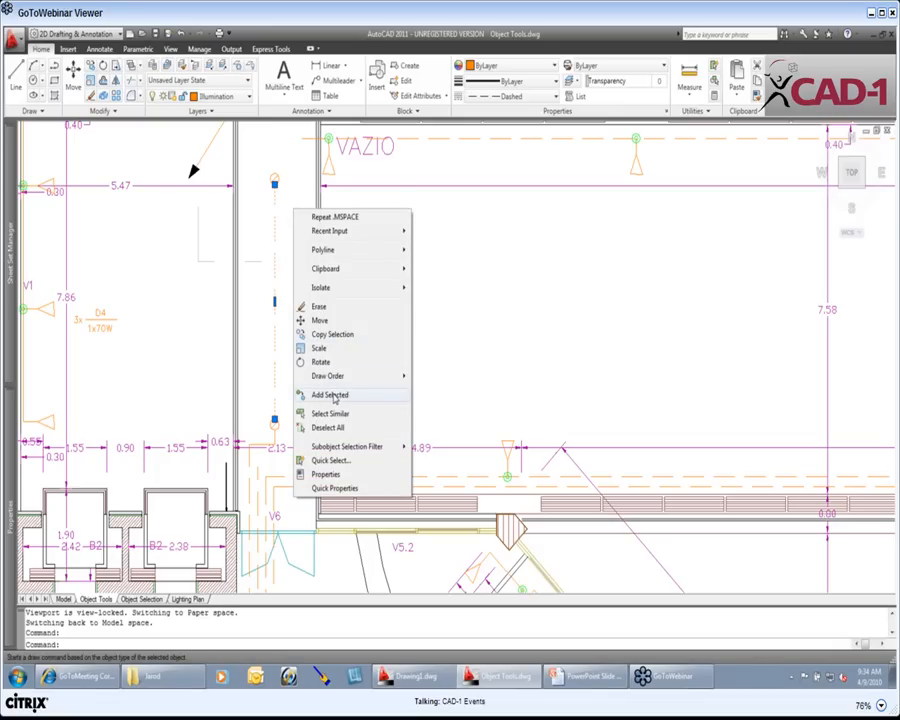
left_click(330, 394)
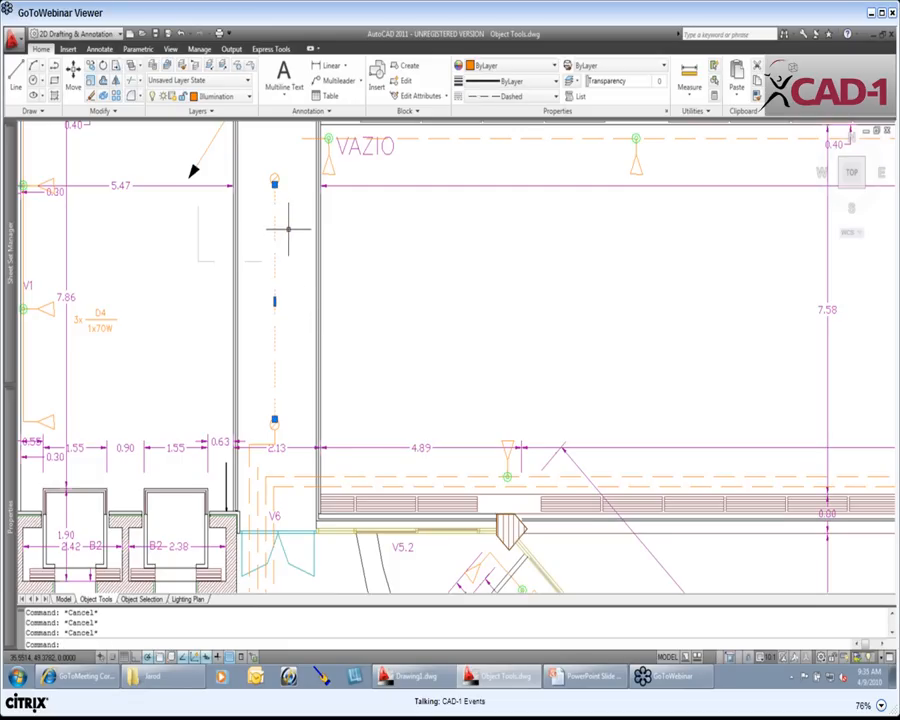
- Use Add Selected on the dashed line to start a matching line command
right_click(287, 230)
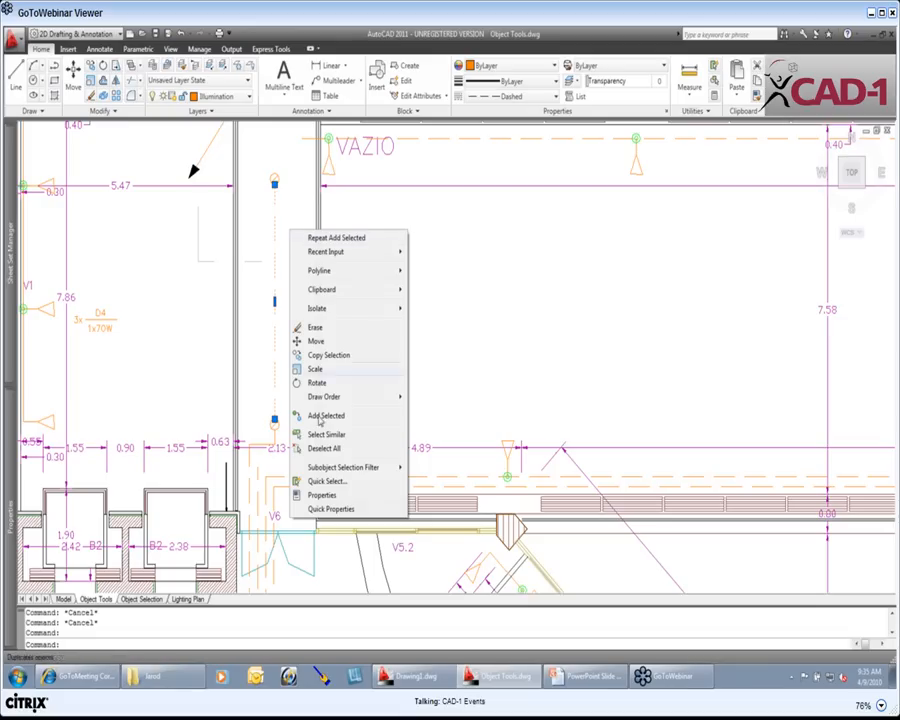
left_click(325, 415)
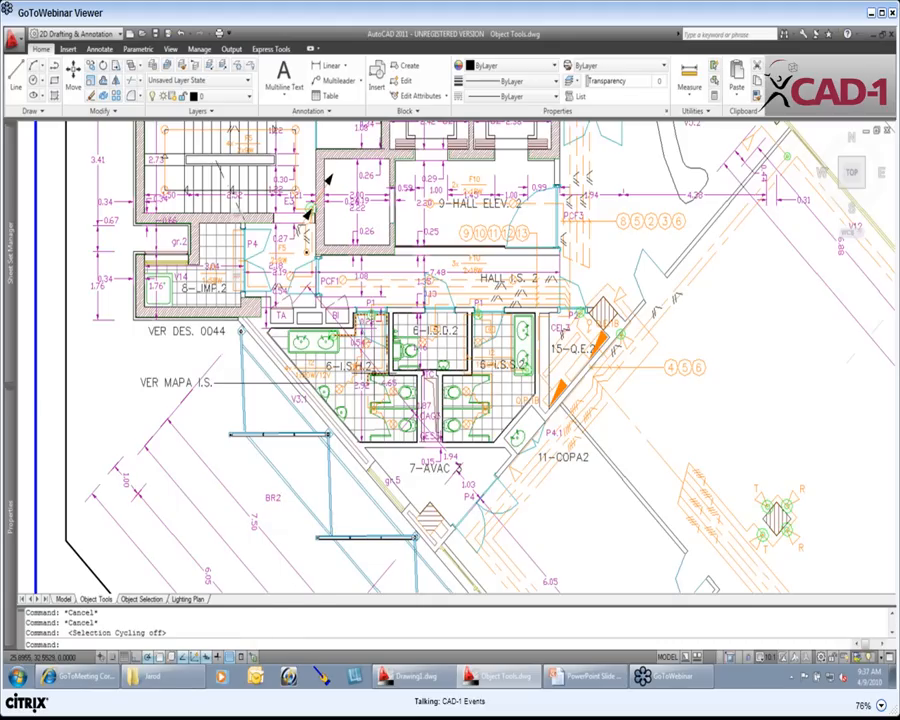
mouse_move(360, 290)
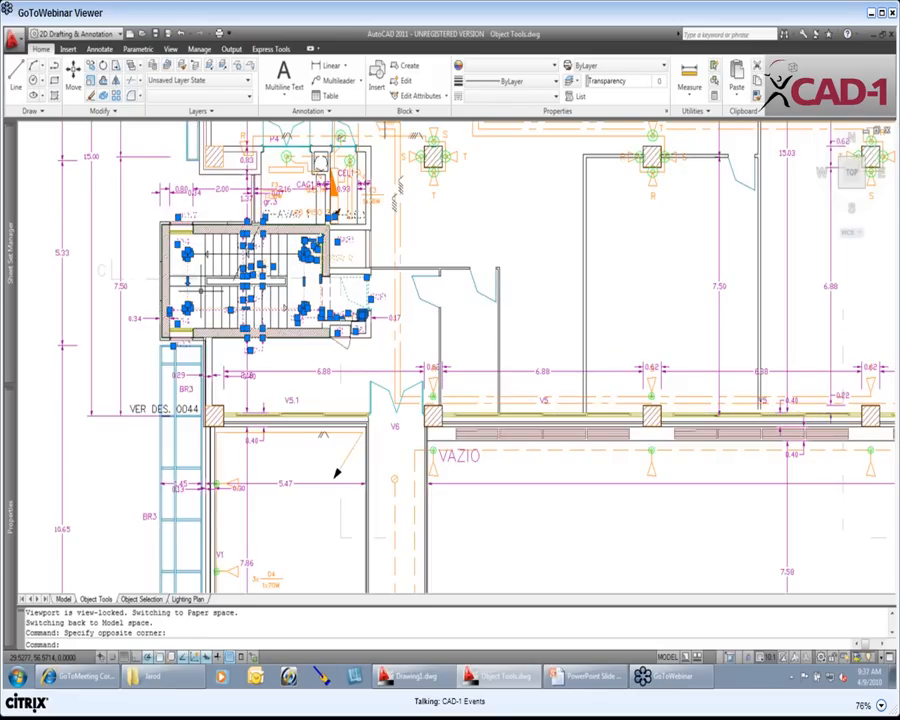
mouse_move(340, 265)
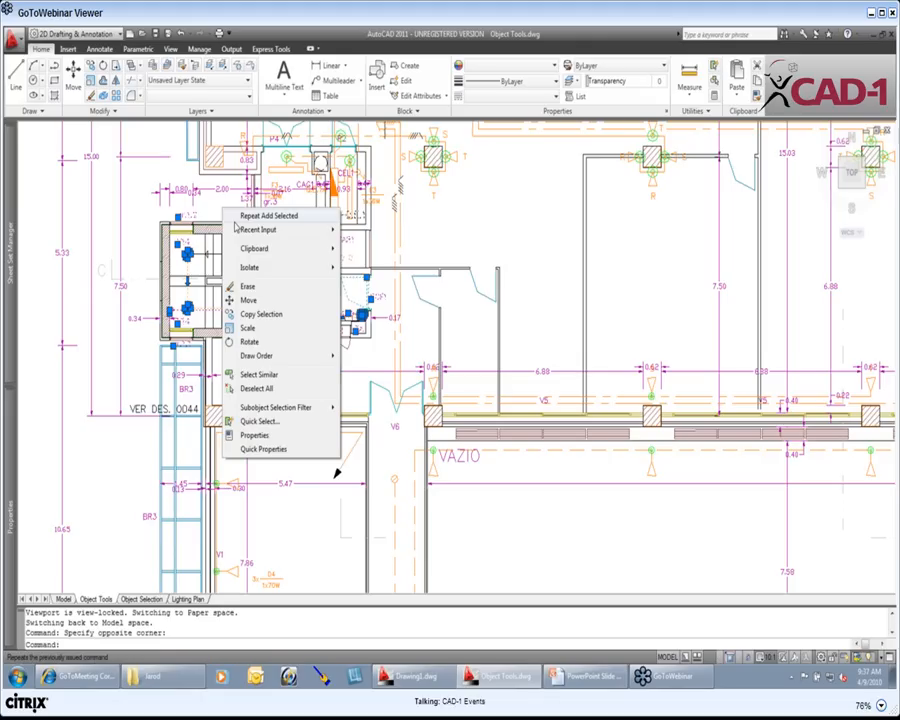
mouse_move(249, 267)
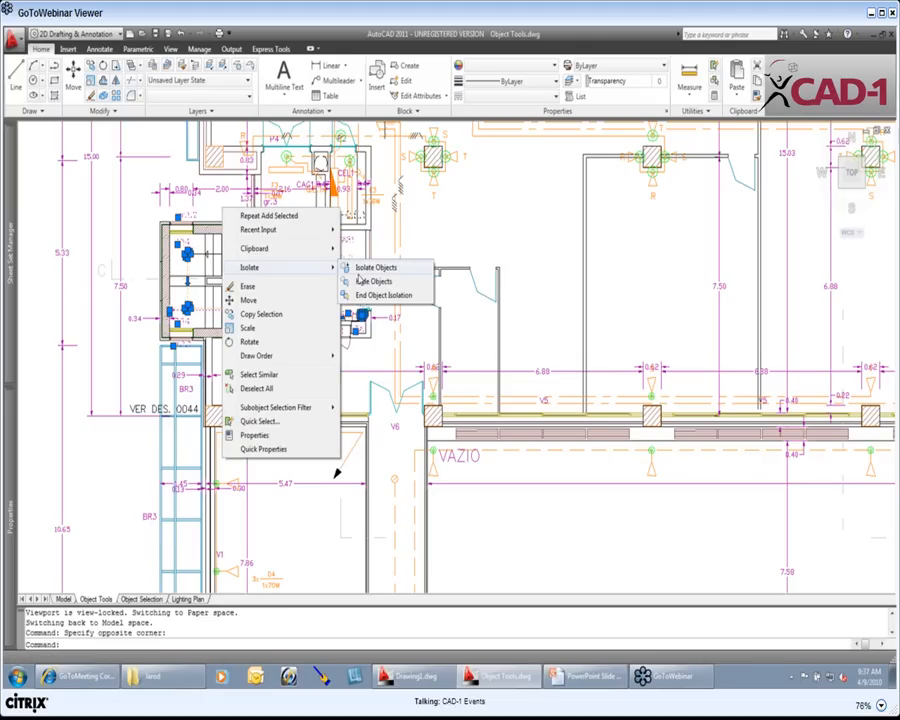
- Isolate the 53 selected stairwell objects, hiding the rest of the plan
left_click(376, 267)
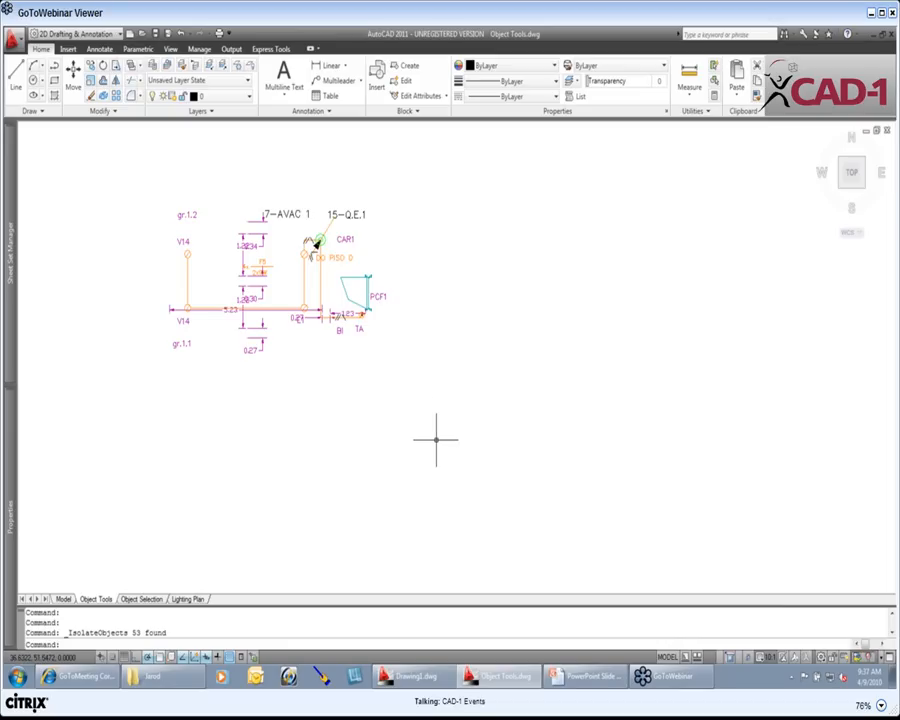
mouse_move(788, 573)
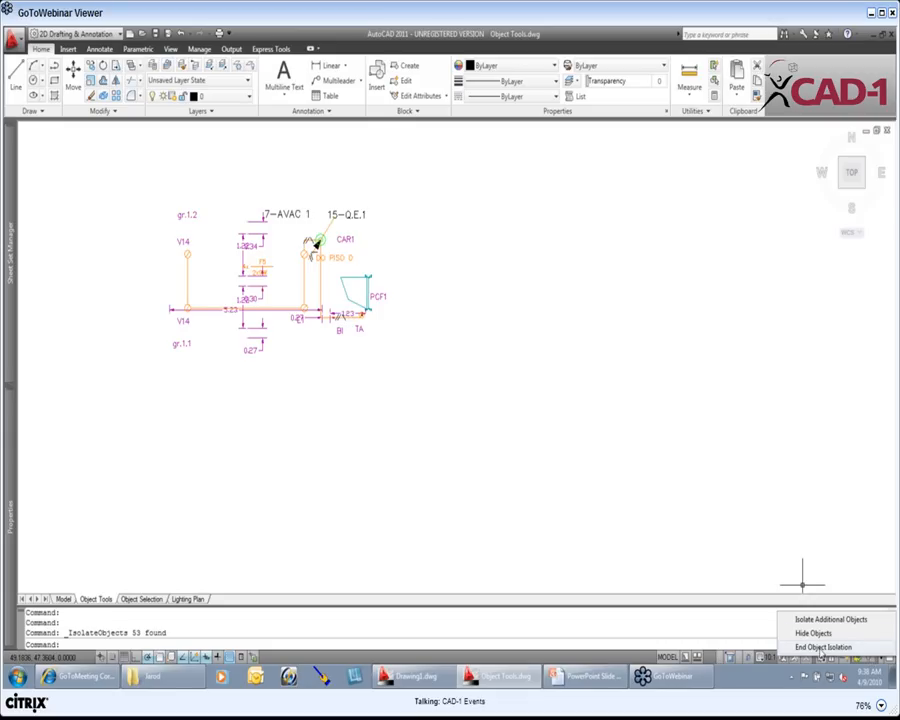
- End object isolation from the status bar, restoring all 2236 objects
left_click(823, 646)
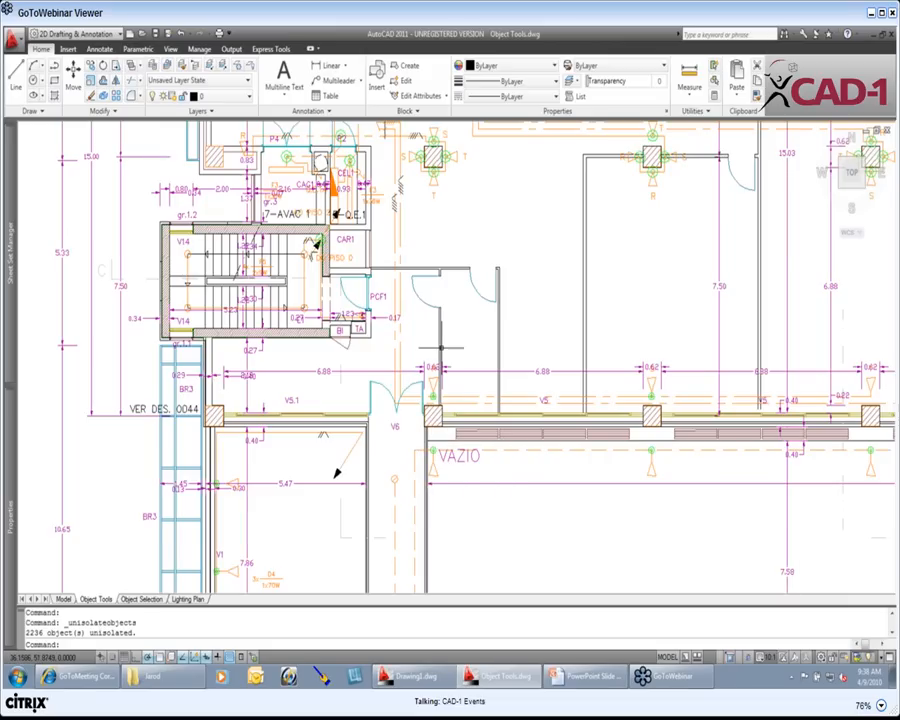
mouse_move(470, 335)
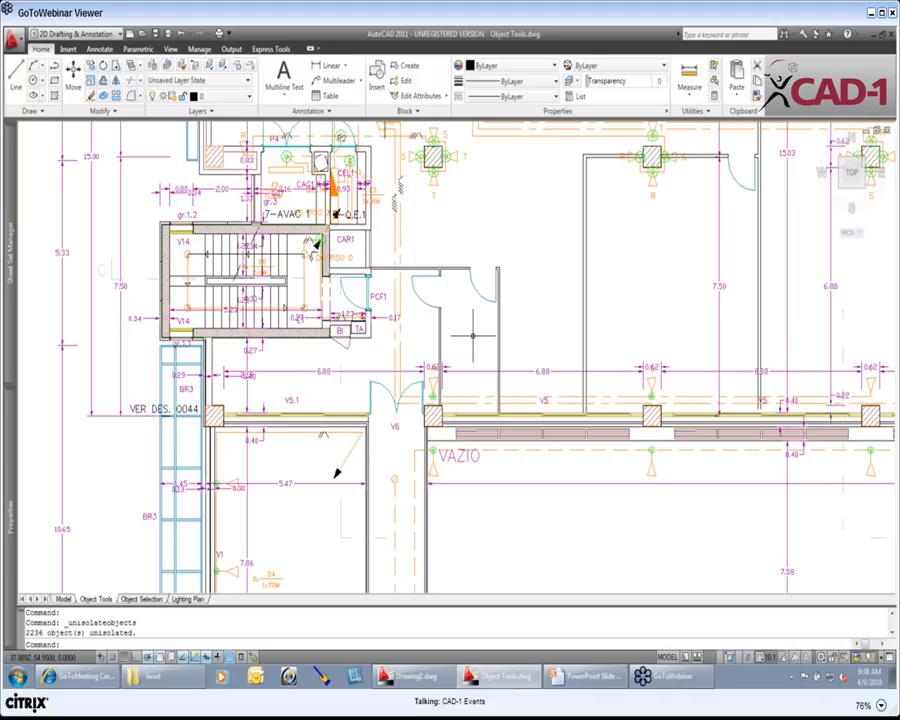